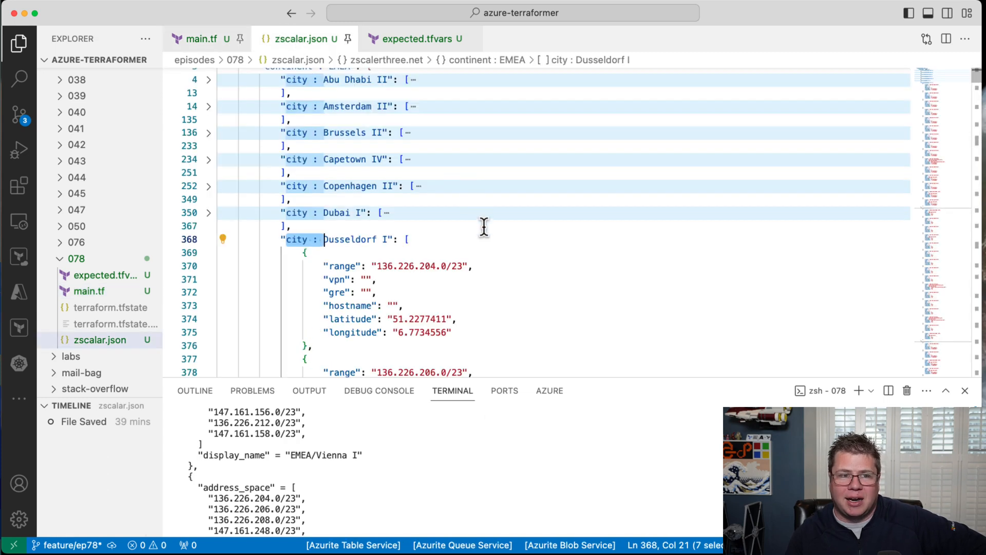
mouse_move(540, 263)
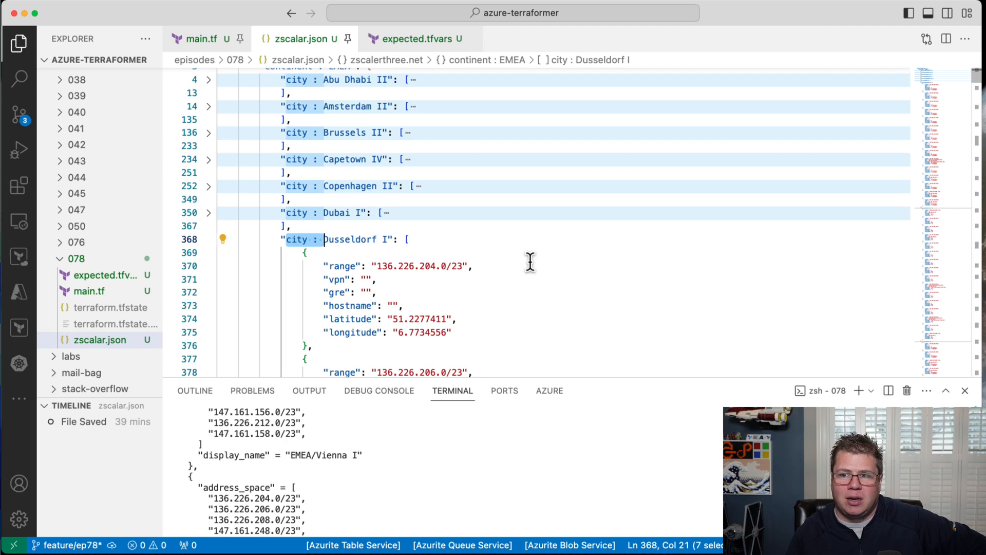
mouse_move(523, 263)
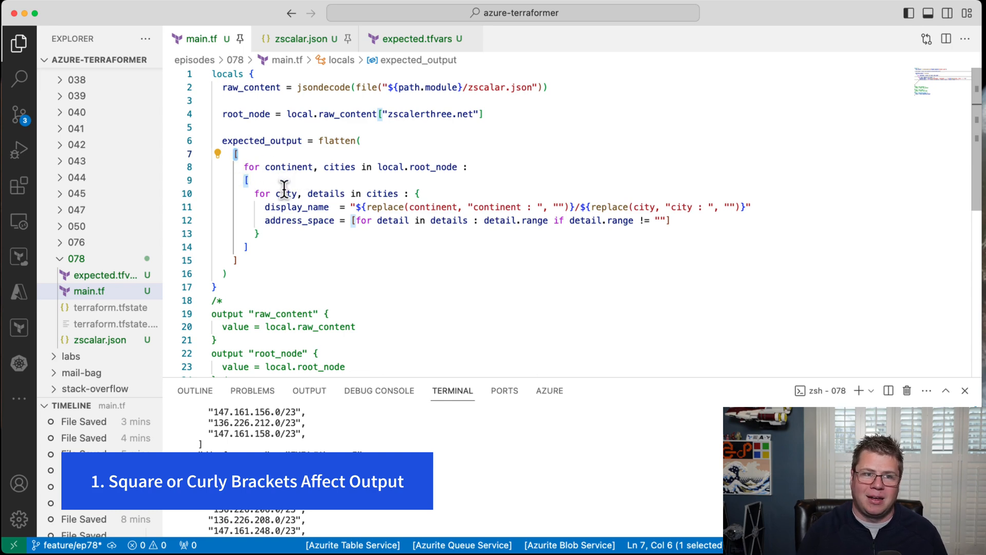
mouse_move(263, 185)
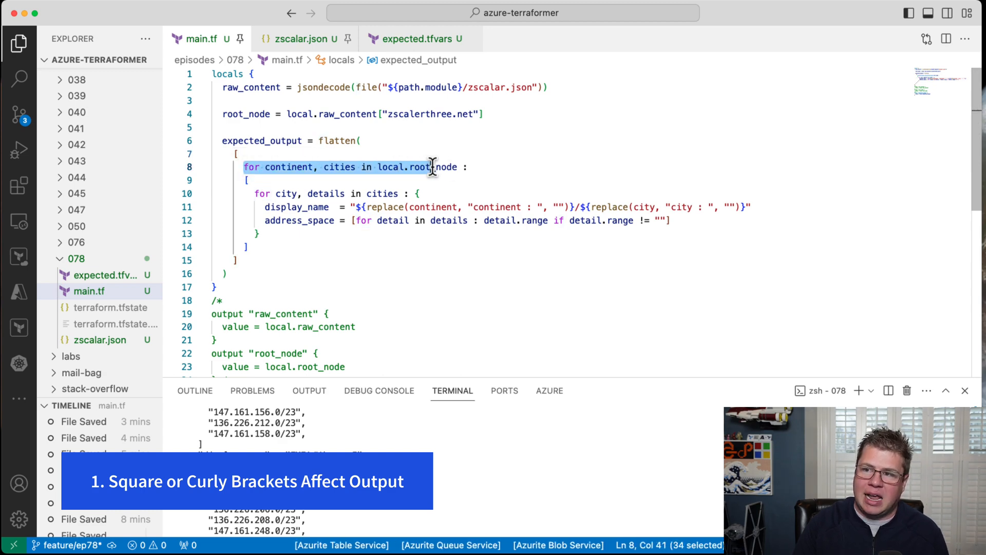
Select the inner for expression over cities in main.tf's expected_output locals block
left_click(327, 193)
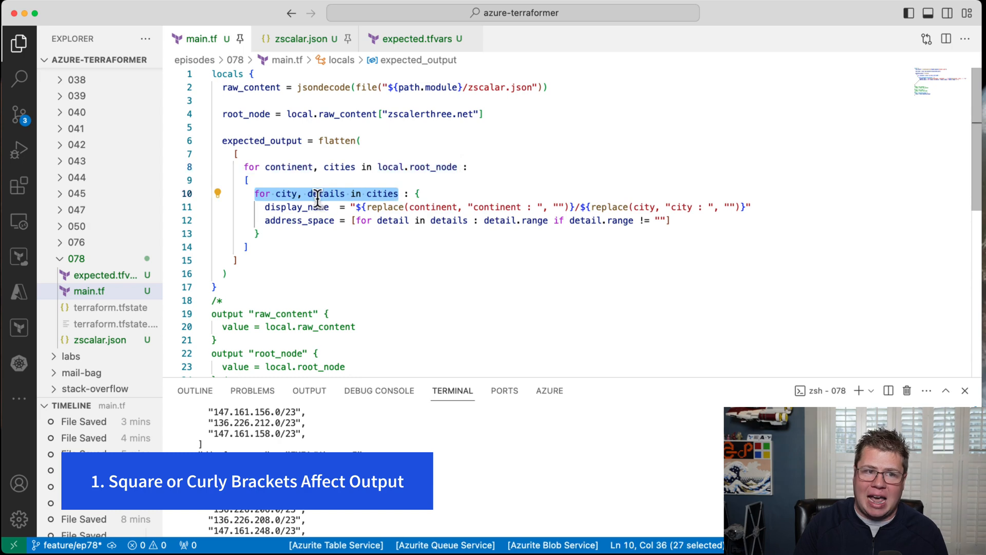
mouse_move(308, 182)
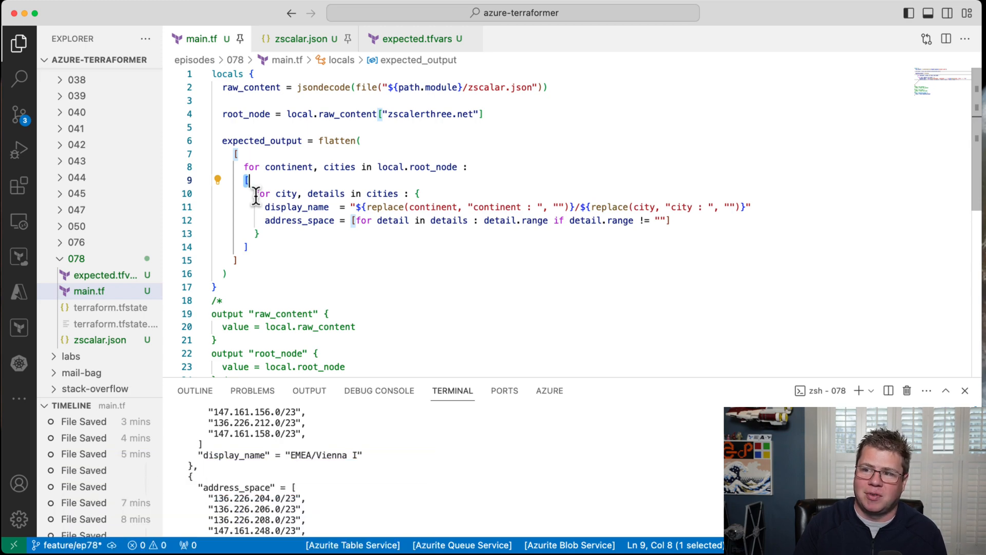
mouse_move(483, 239)
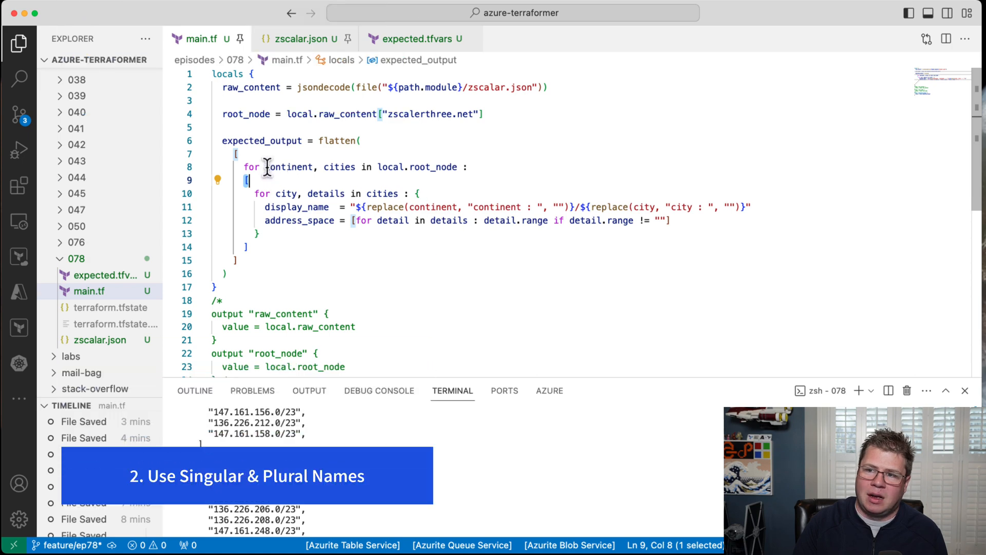
double_click(288, 166)
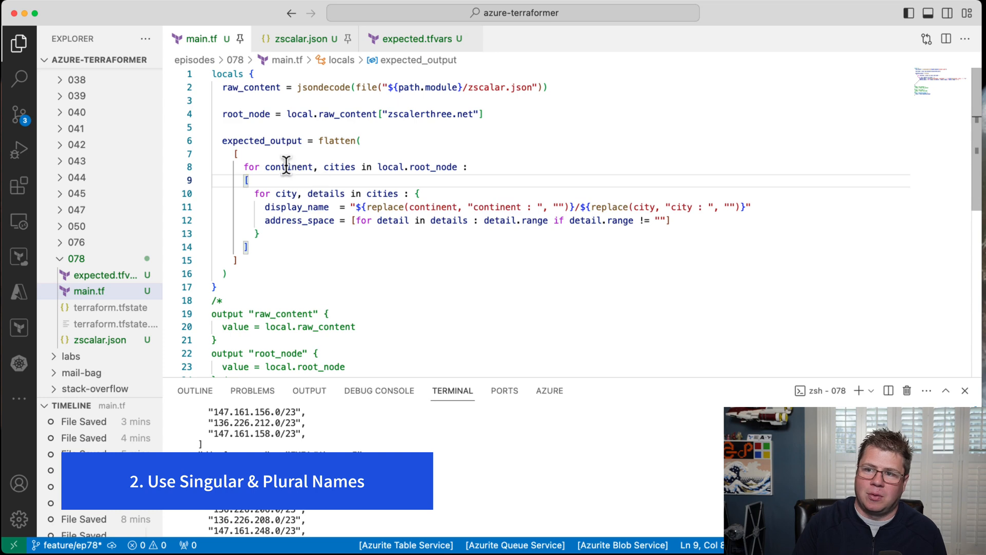
double_click(288, 166)
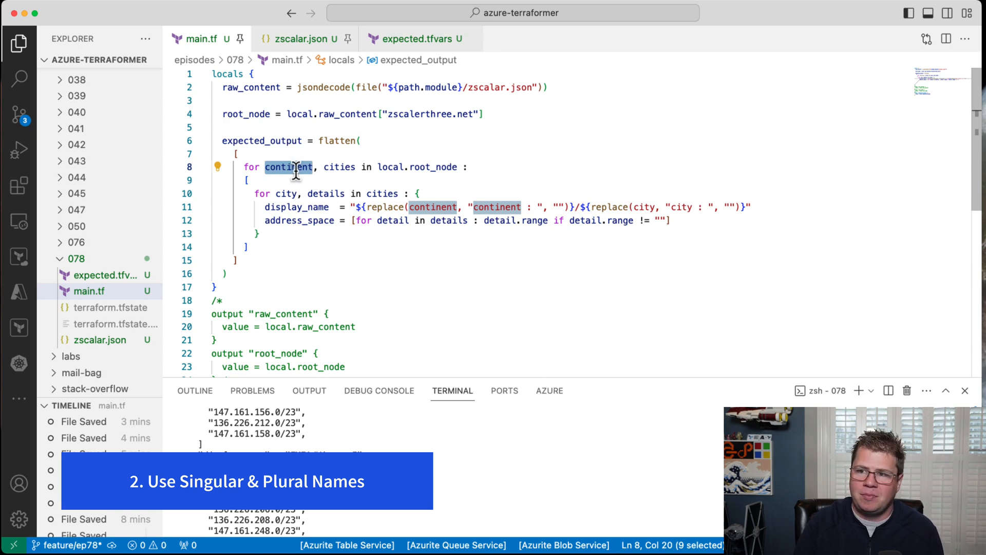
mouse_move(426, 207)
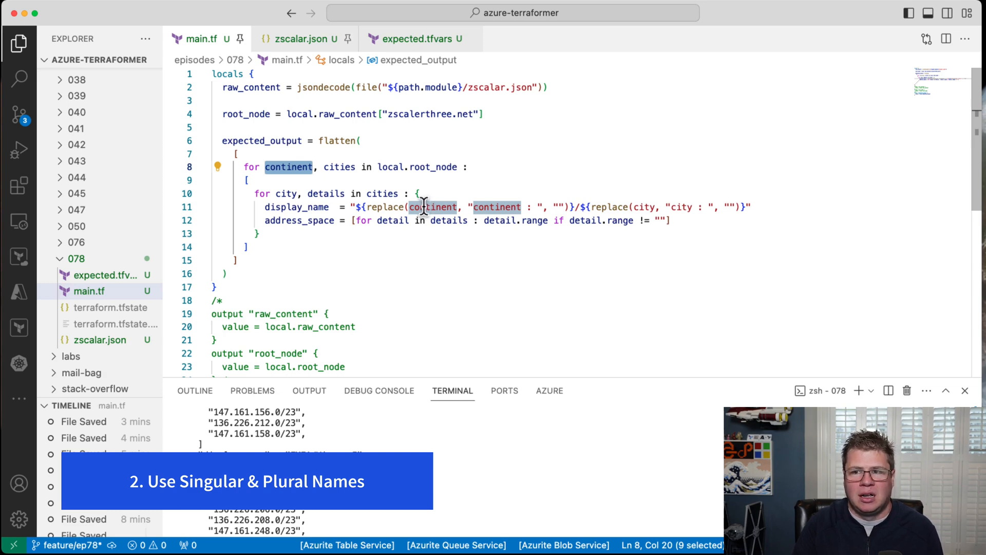
mouse_move(487, 223)
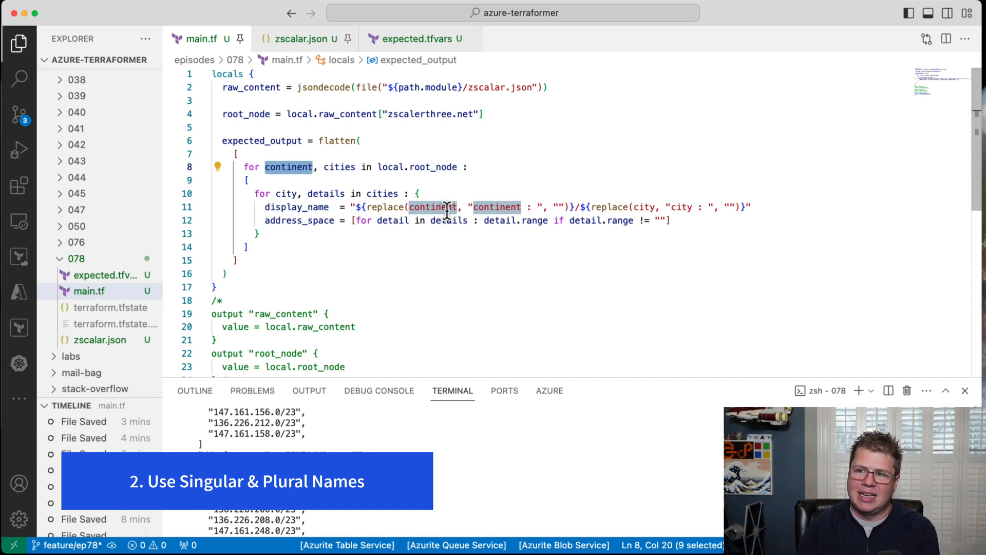
left_click(338, 166)
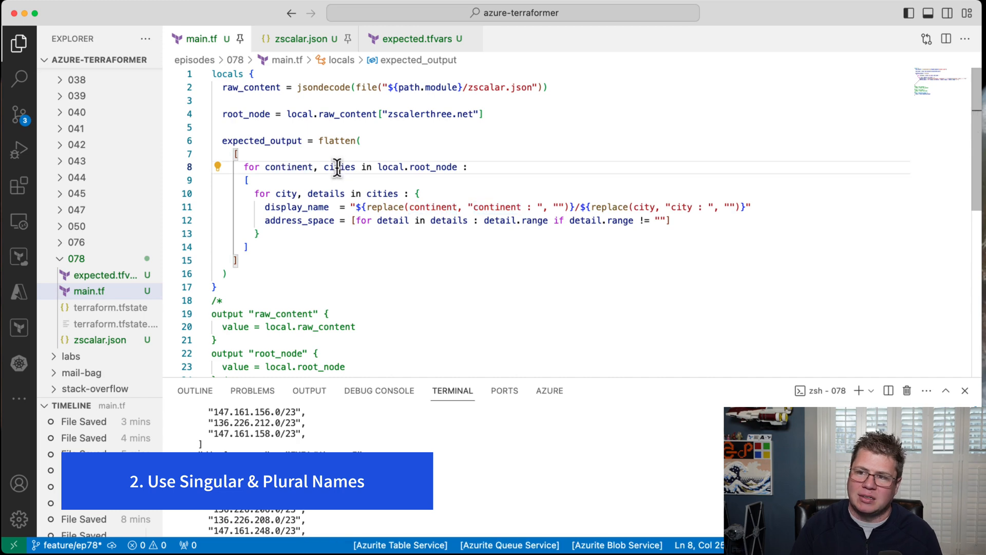
double_click(339, 166)
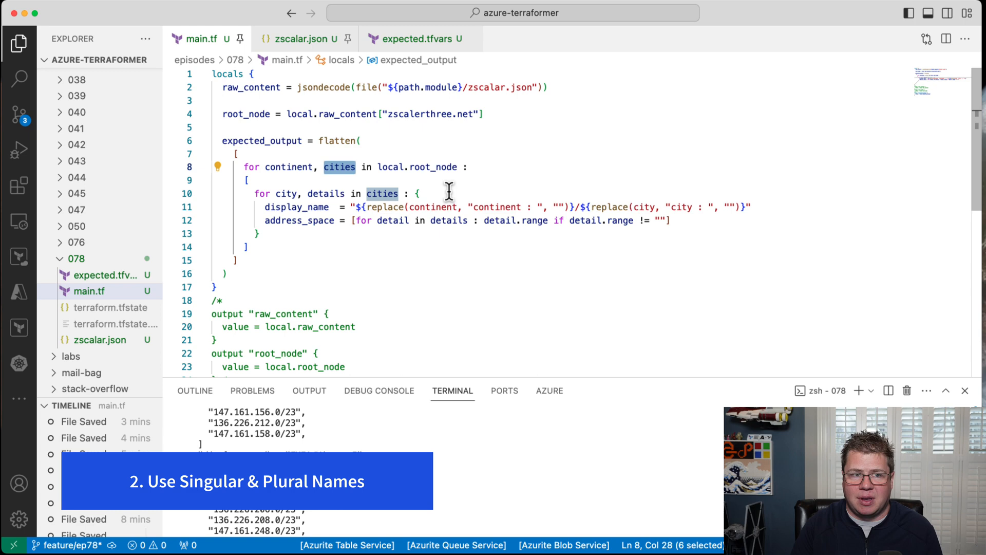
mouse_move(382, 193)
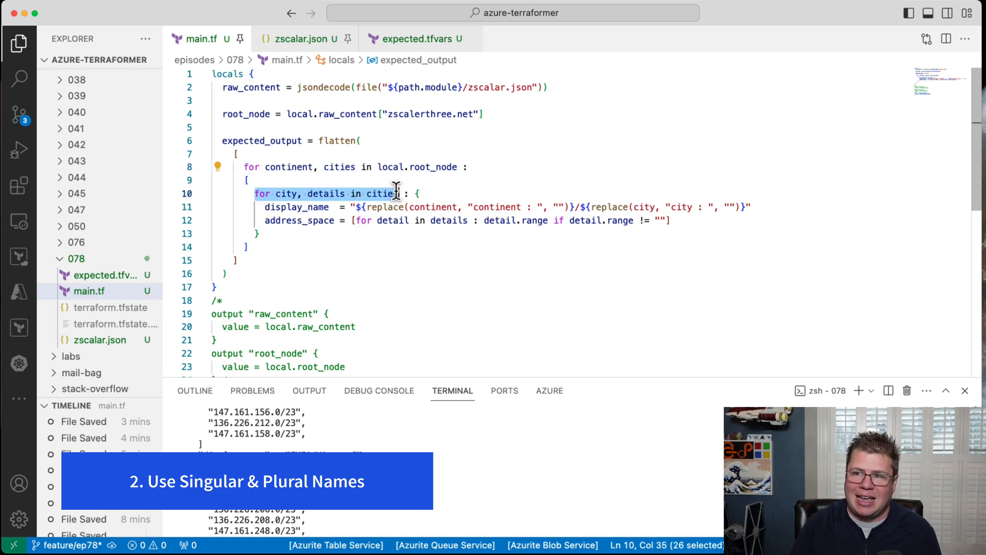
key("shift+Right")
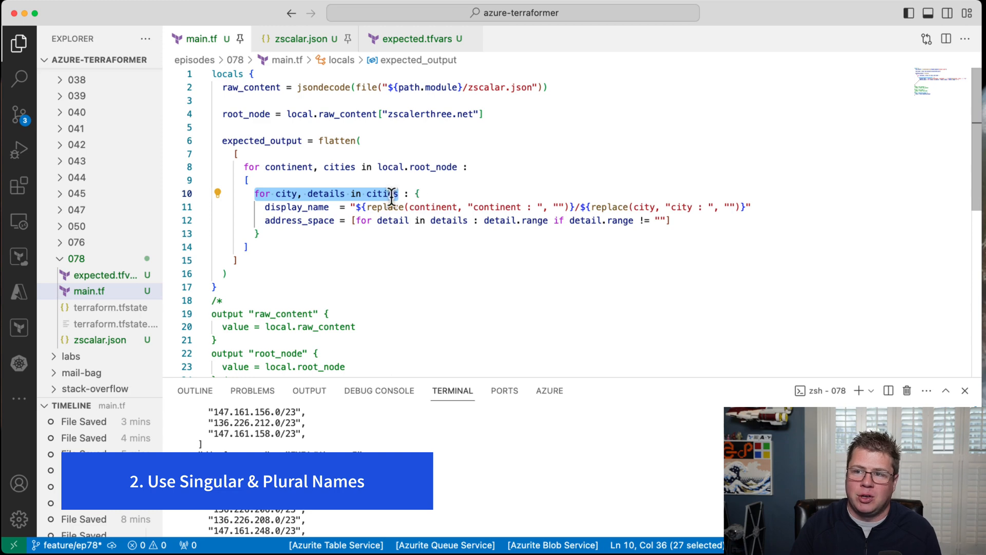
double_click(381, 193)
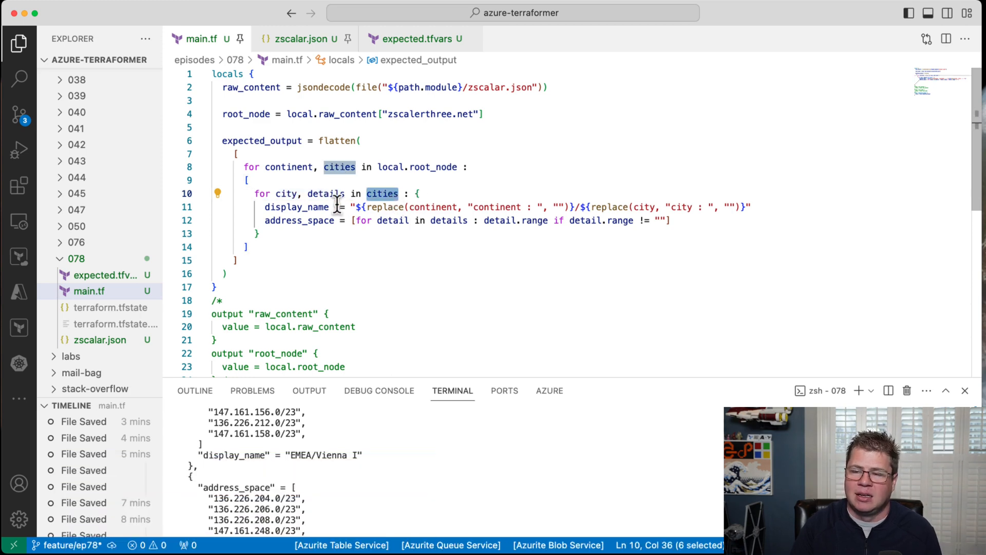
mouse_move(315, 193)
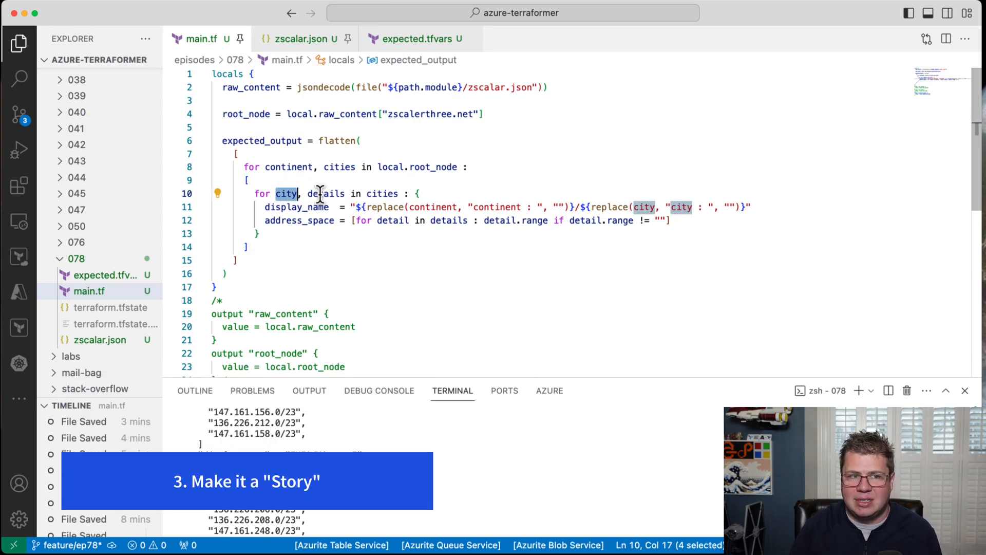
double_click(326, 194)
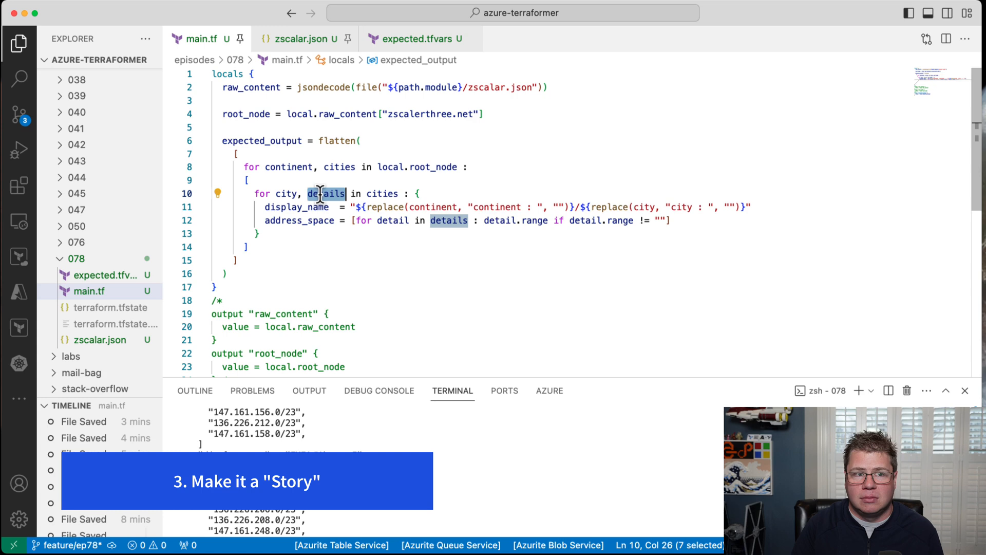
mouse_move(412, 220)
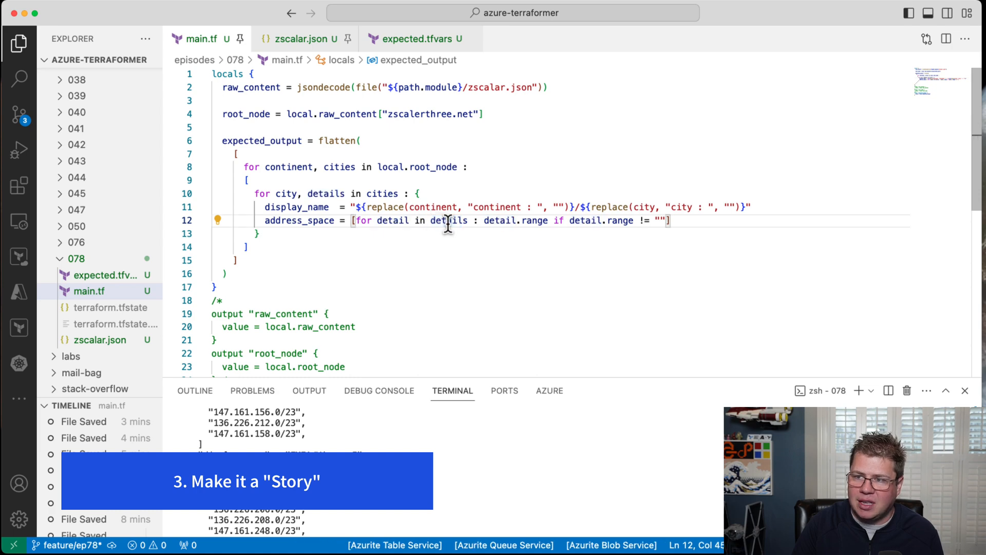
double_click(534, 220)
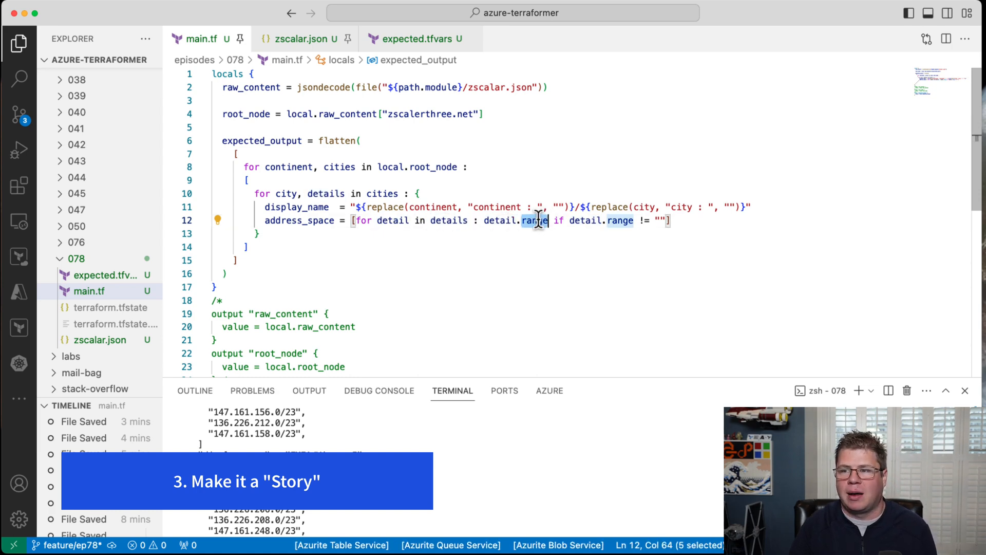